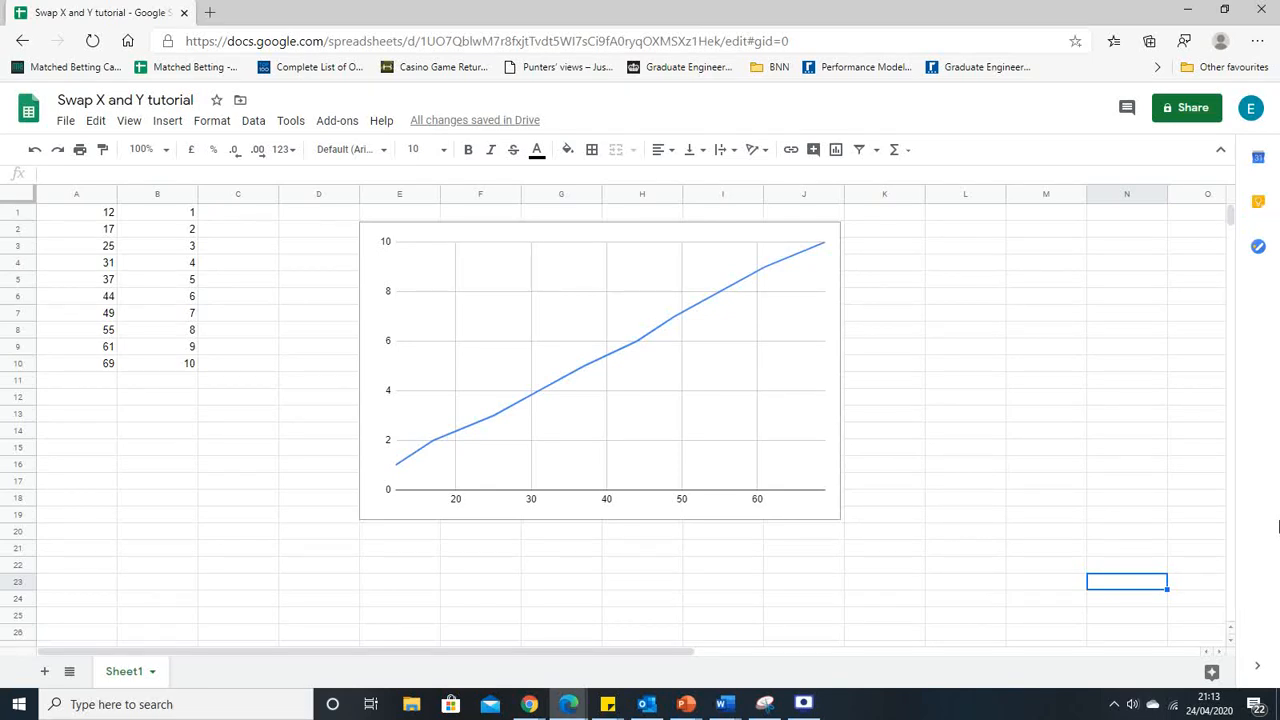
pyautogui.moveTo(310, 340)
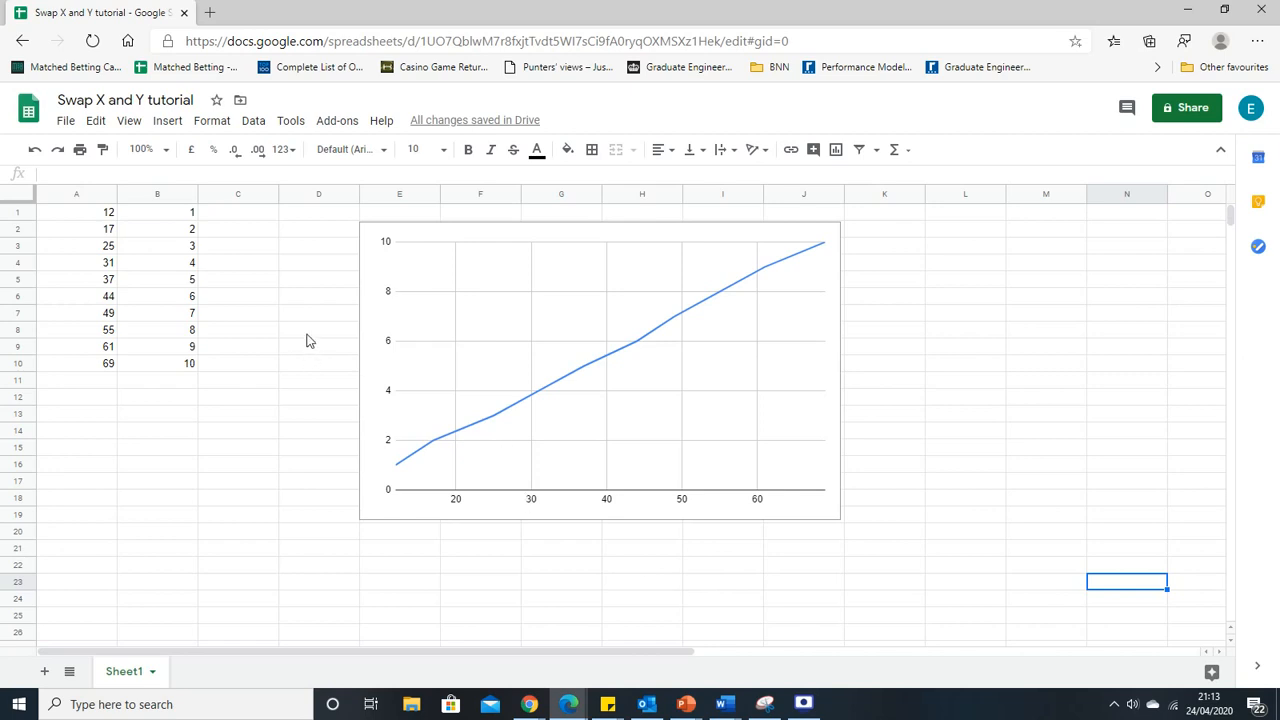
pyautogui.moveTo(444, 510)
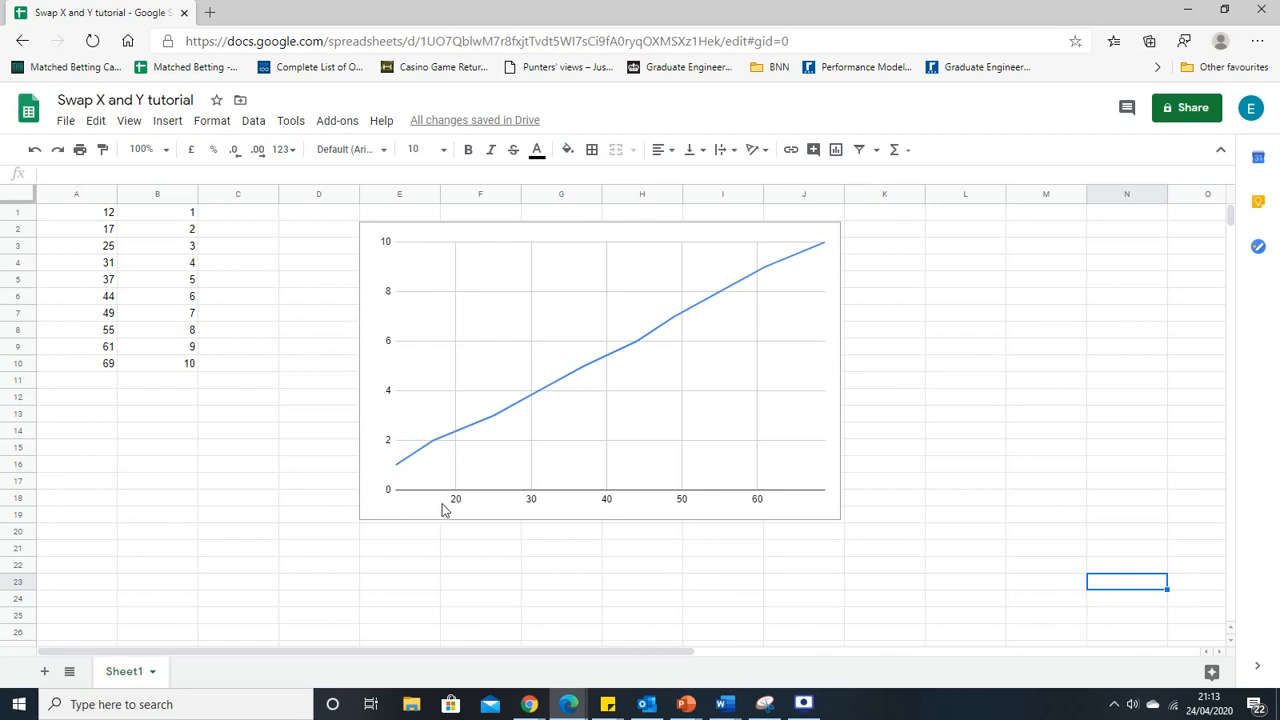
pyautogui.moveTo(768, 514)
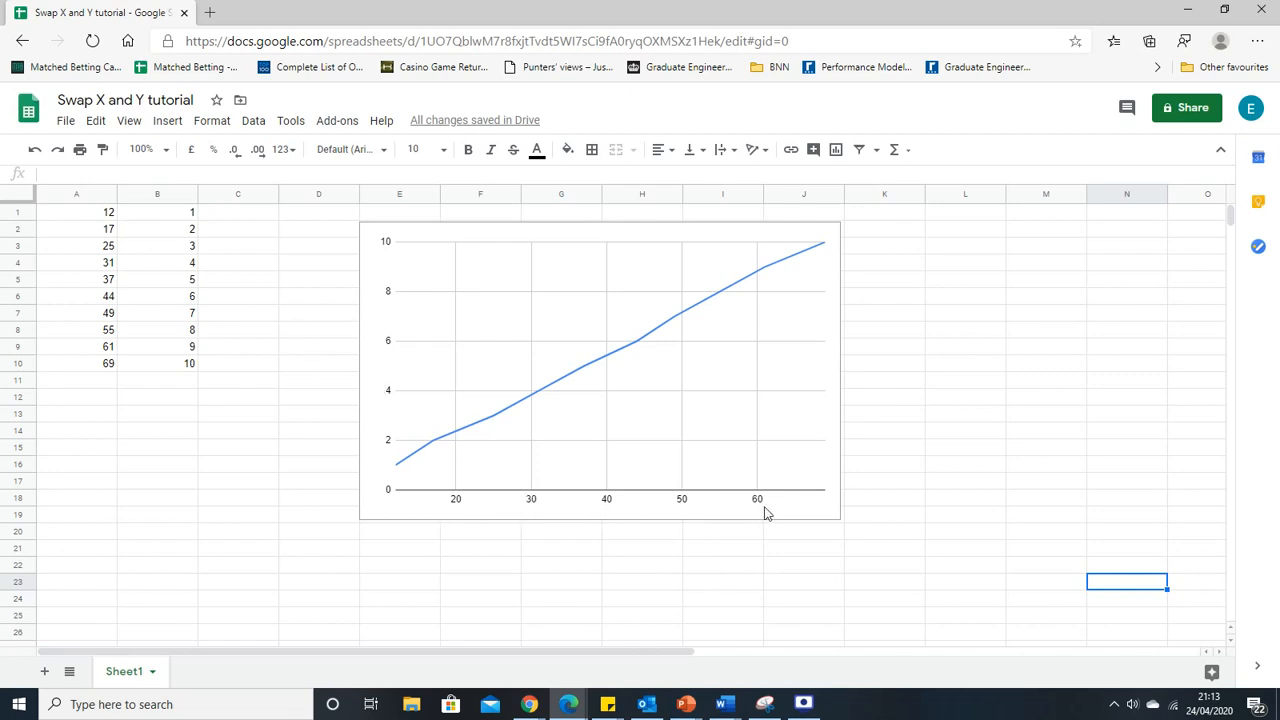
pyautogui.moveTo(108, 320)
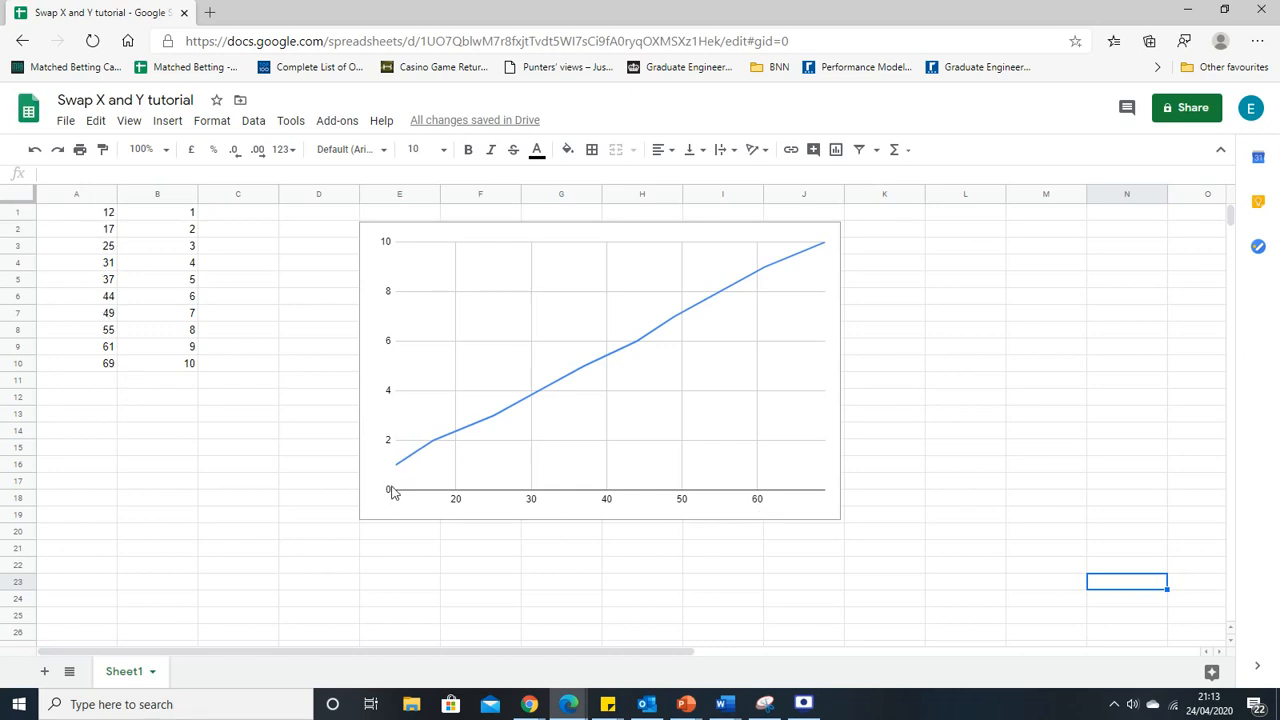
pyautogui.moveTo(384, 486)
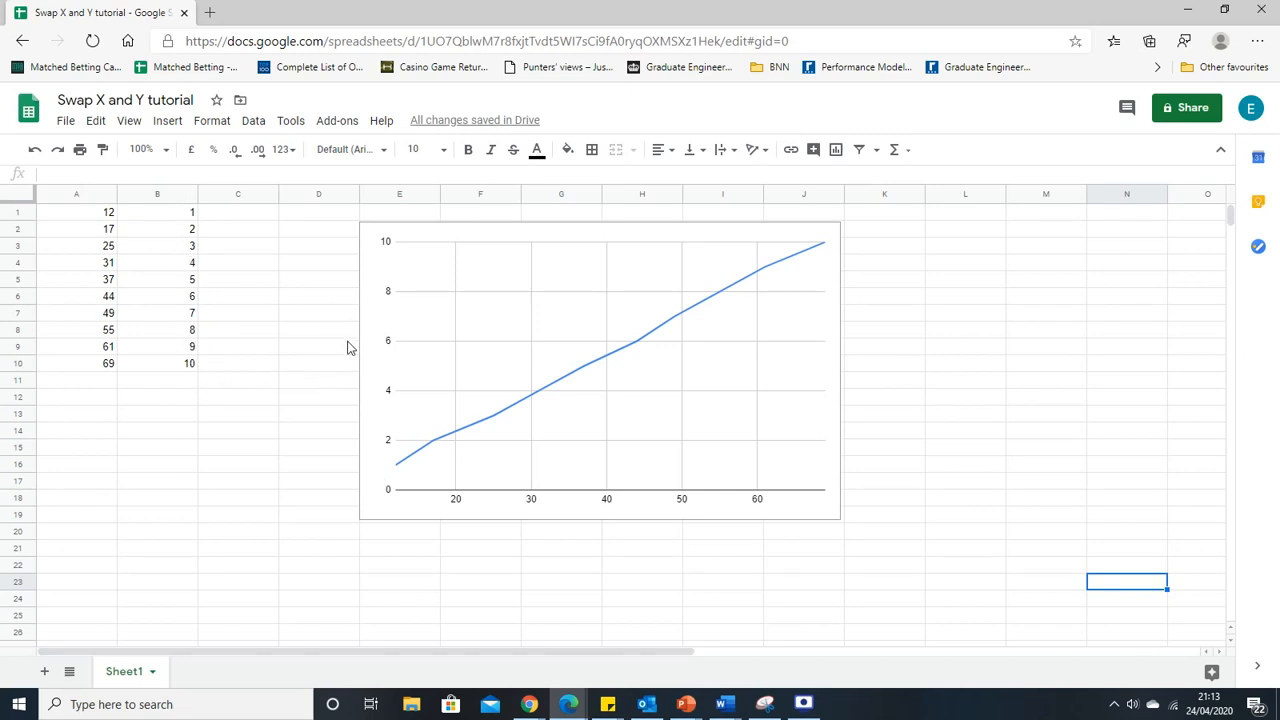
pyautogui.moveTo(396, 460)
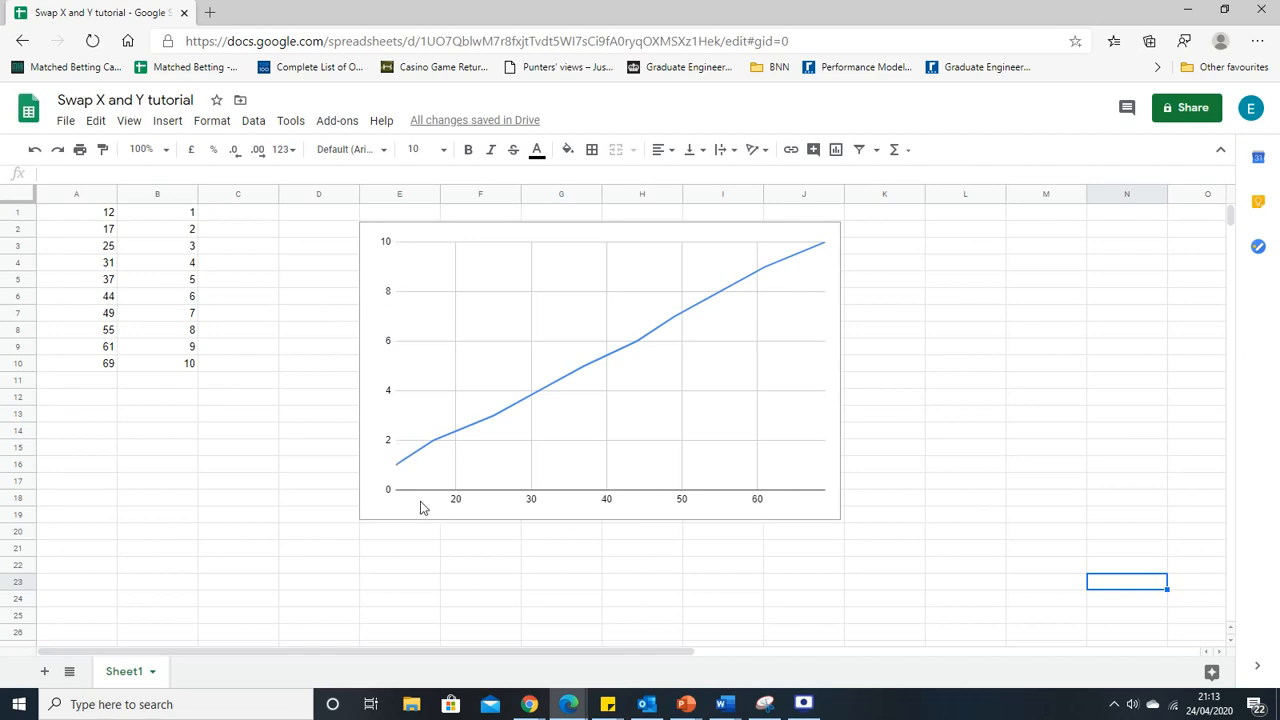
pyautogui.moveTo(450, 436)
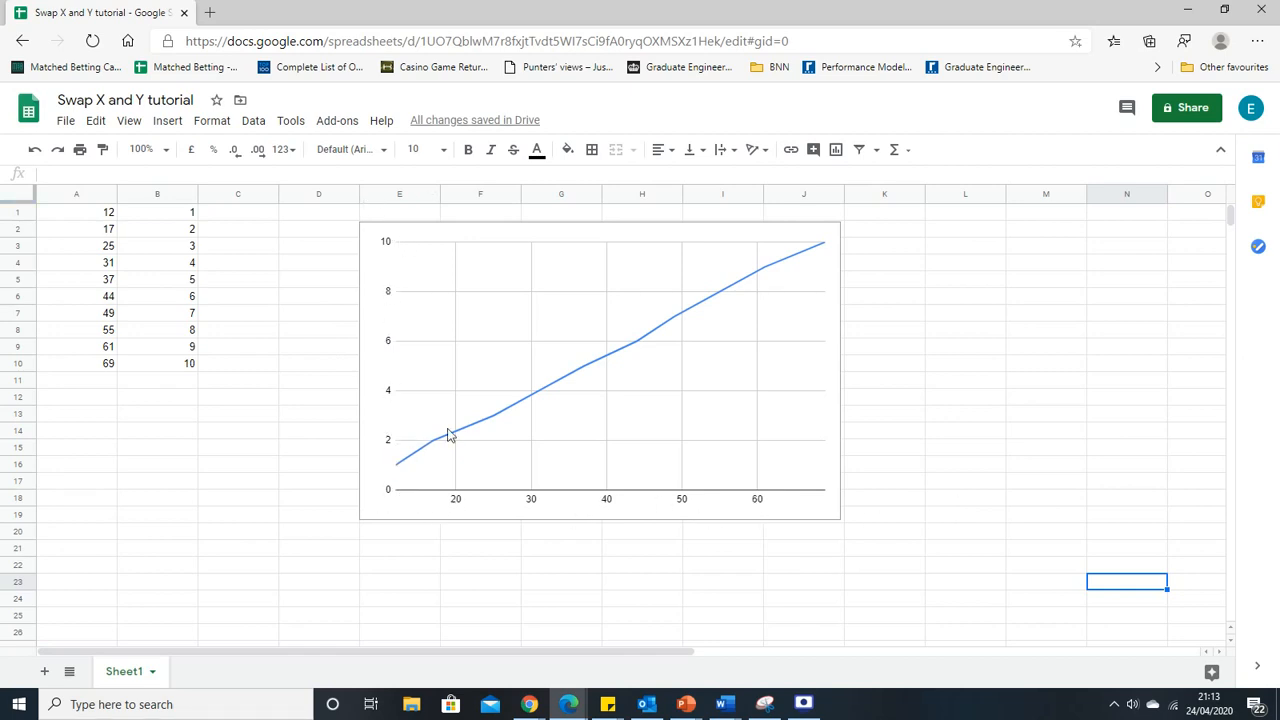
pyautogui.moveTo(490, 464)
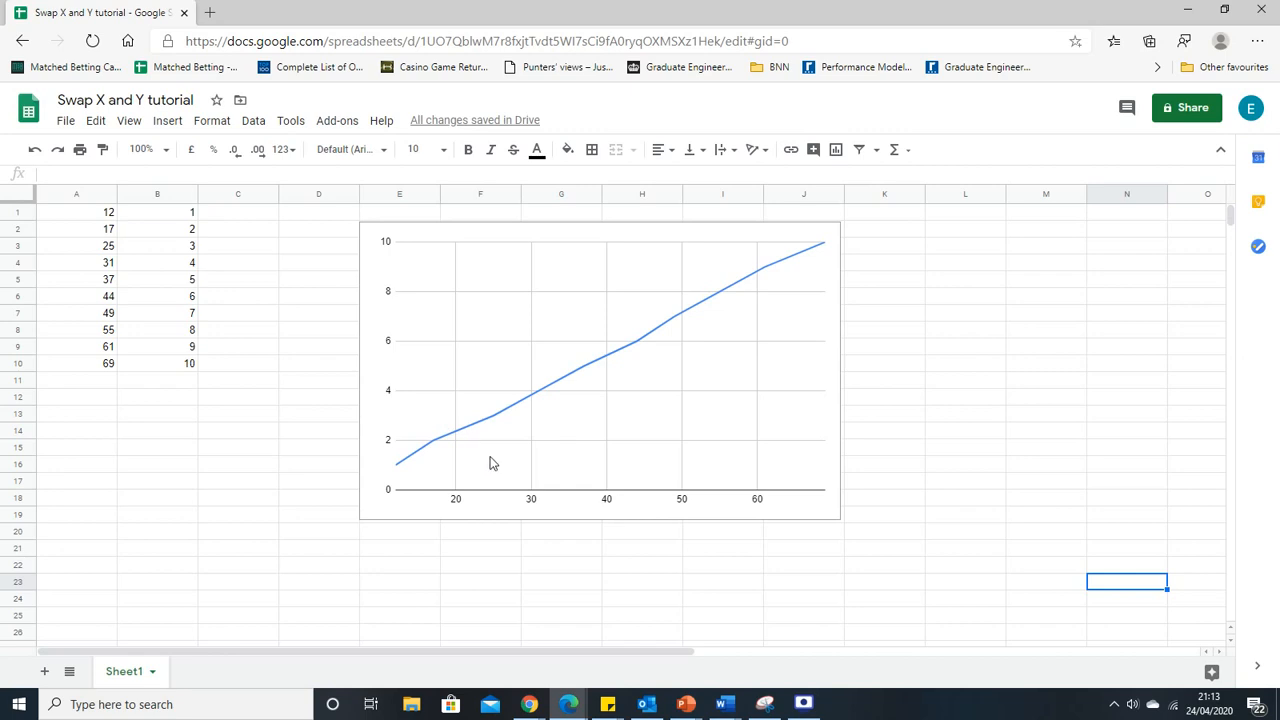
pyautogui.moveTo(848, 444)
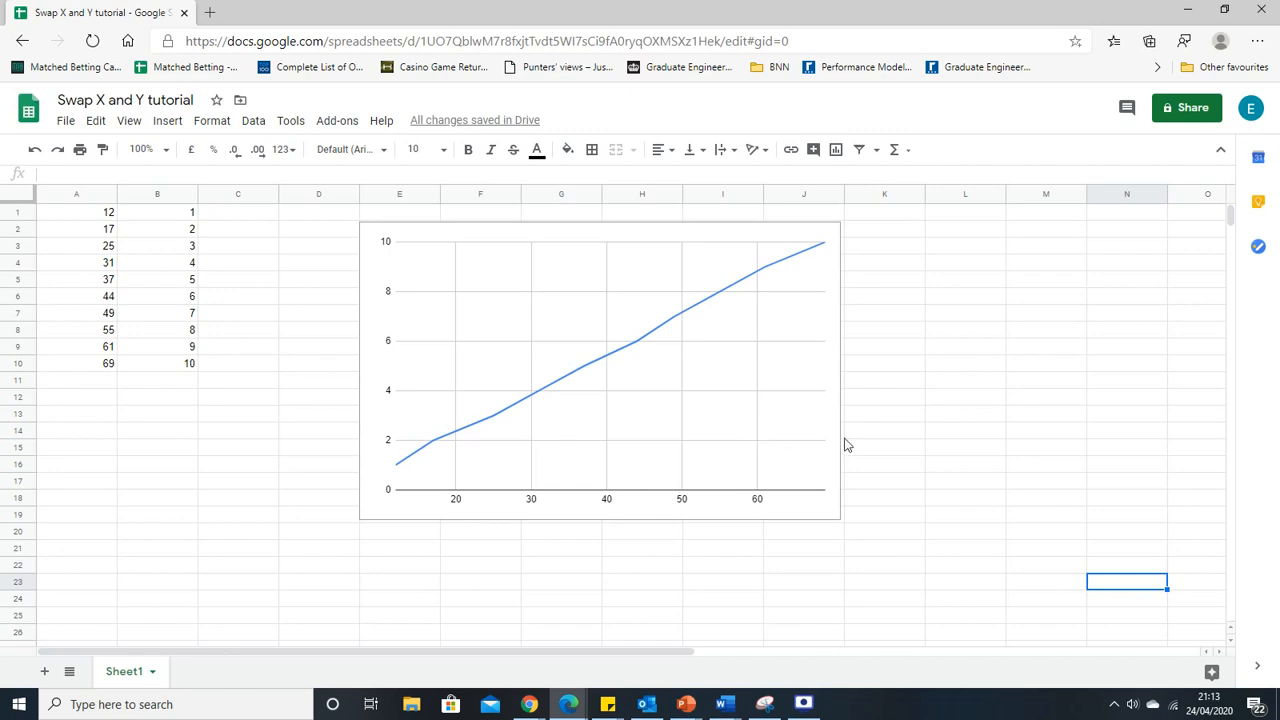
pyautogui.moveTo(700, 408)
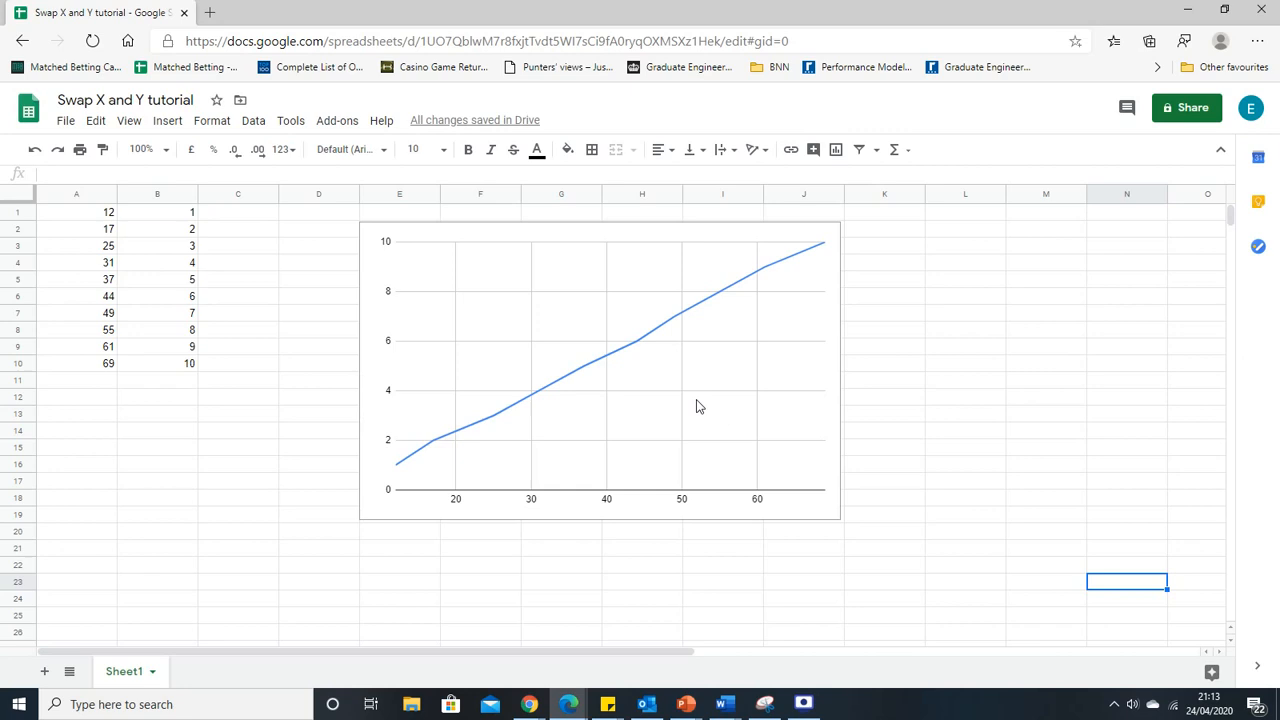
# Show the chart's Setup settings with A1:A10 as X-axis and B1:B10 as series
pyautogui.doubleClick(600, 370)
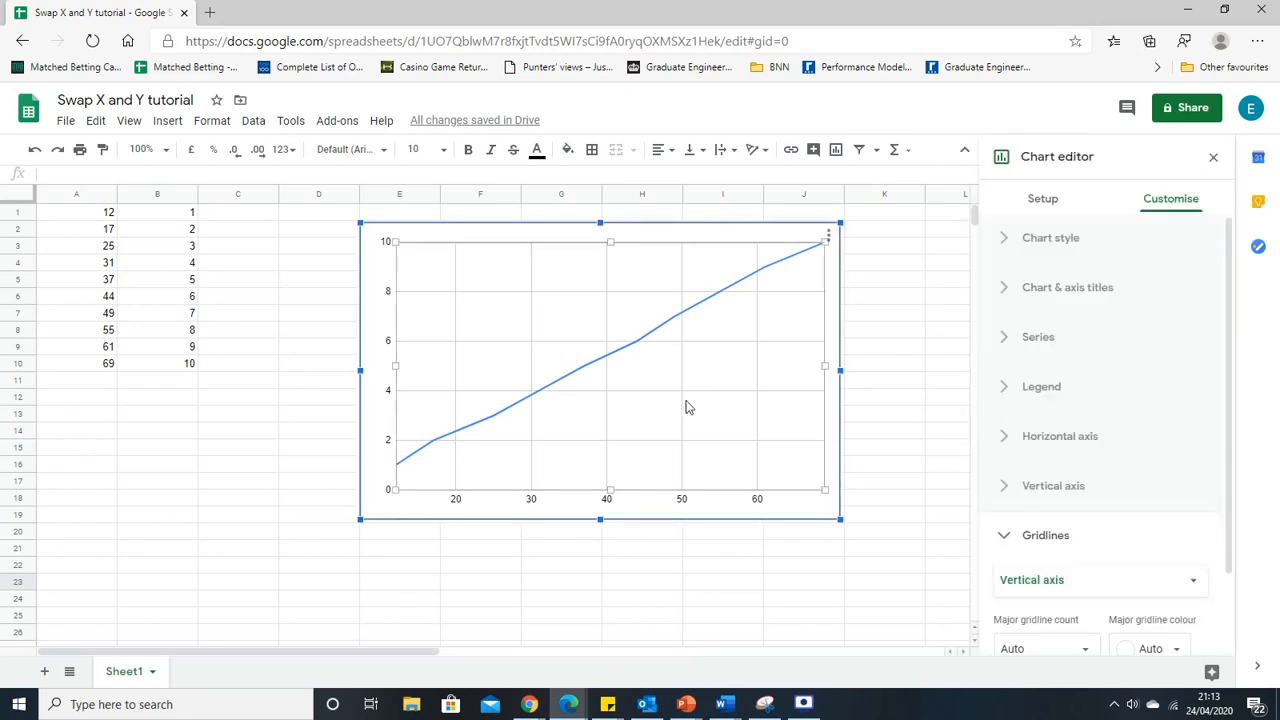
pyautogui.moveTo(720, 412)
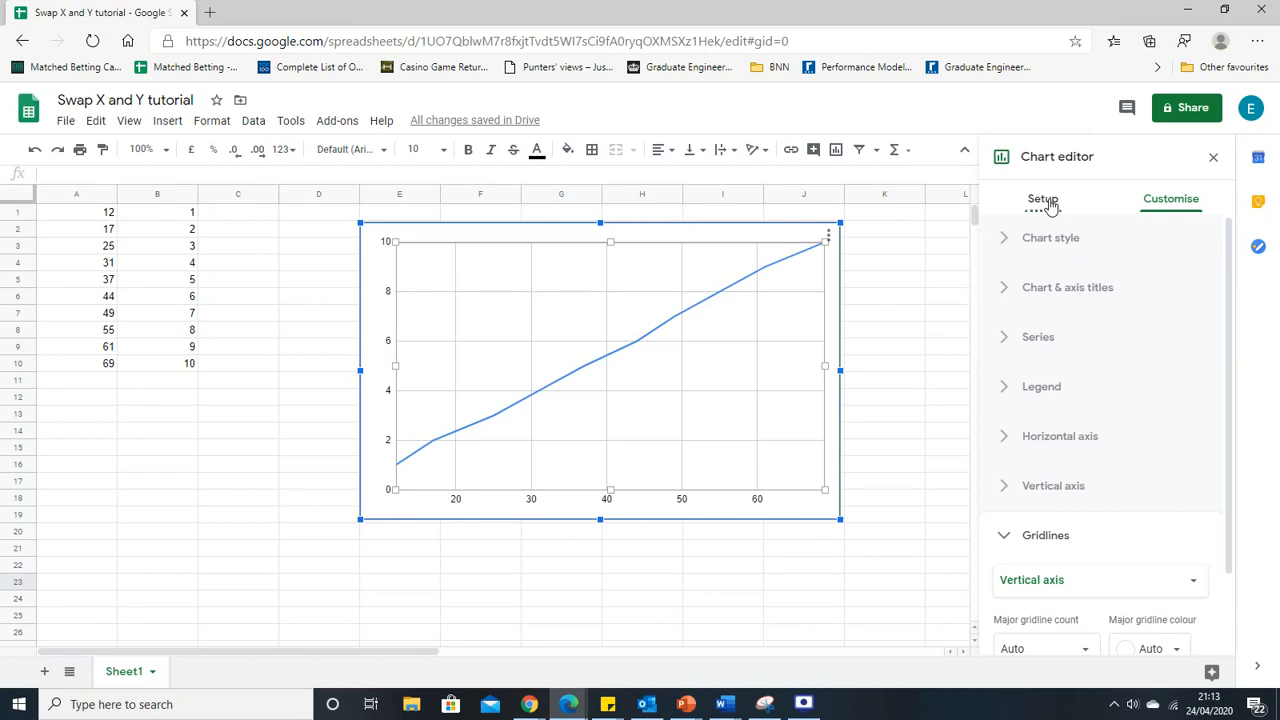
pyautogui.click(1042, 198)
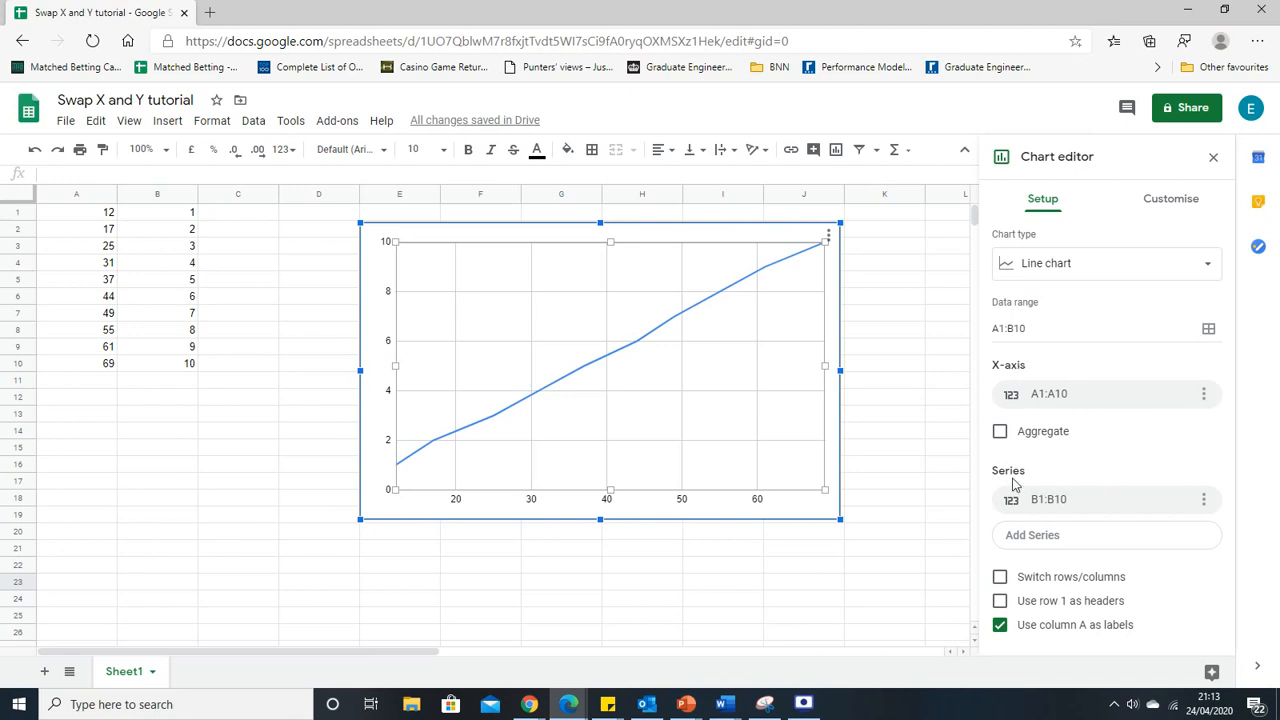
pyautogui.moveTo(1032, 474)
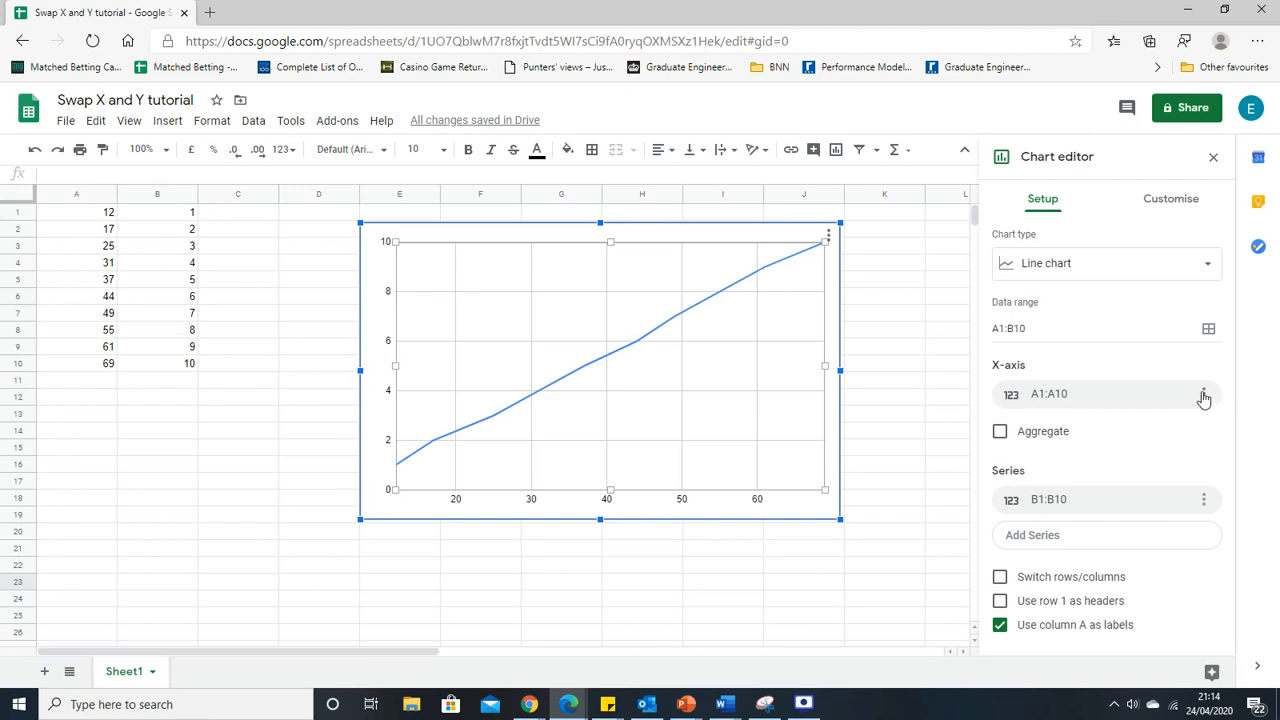
# Remove the A1:A10 X-axis range and the B1:B10 series so the chart has no data
pyautogui.click(1204, 392)
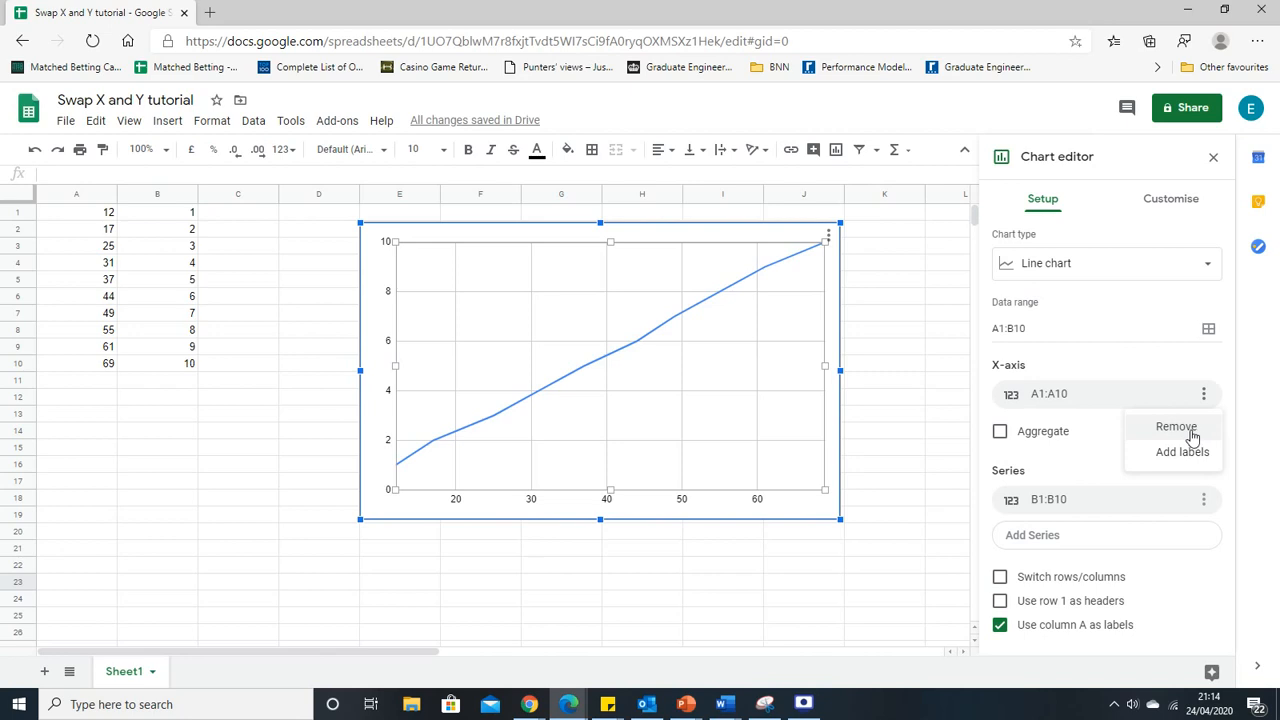
pyautogui.click(1176, 426)
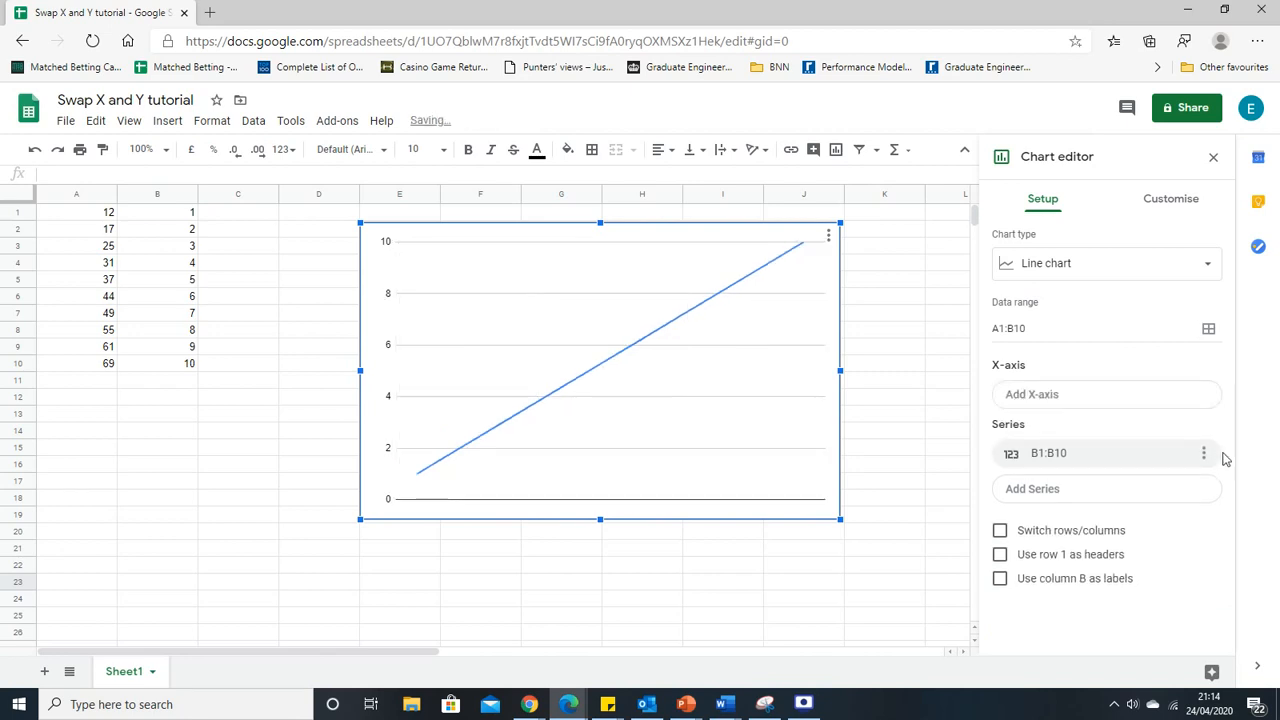
pyautogui.click(1204, 452)
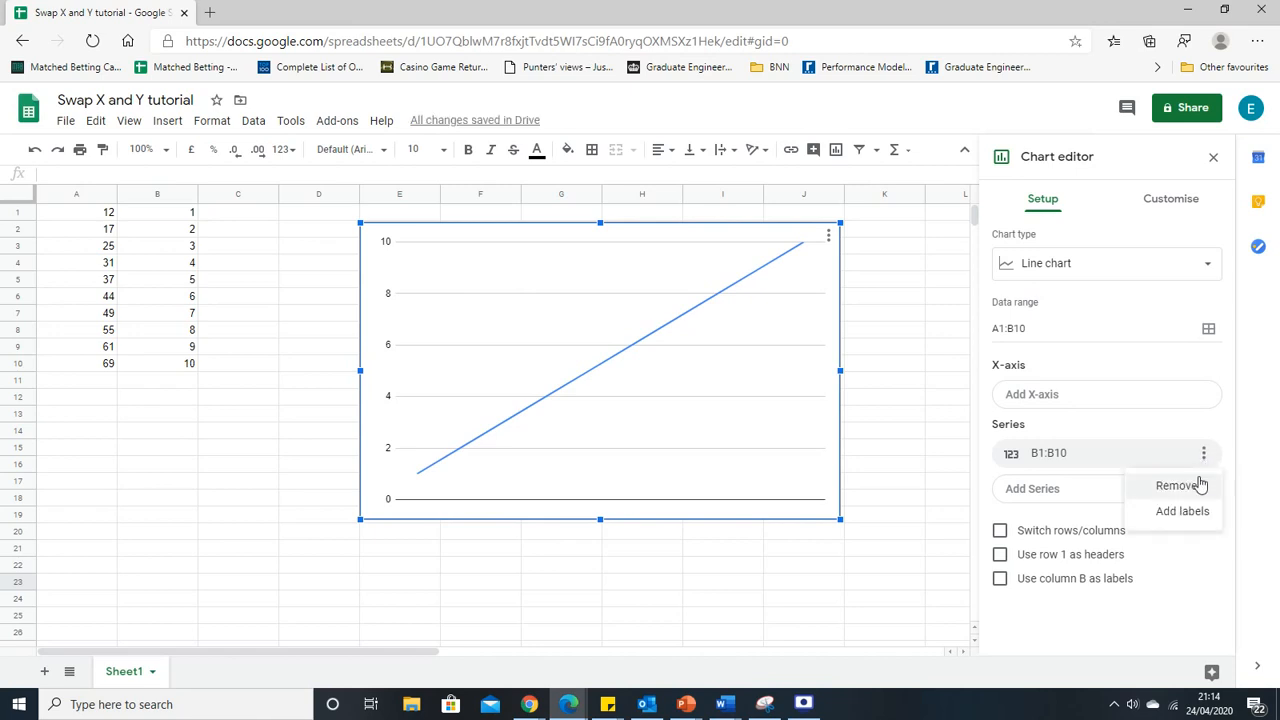
pyautogui.click(1176, 486)
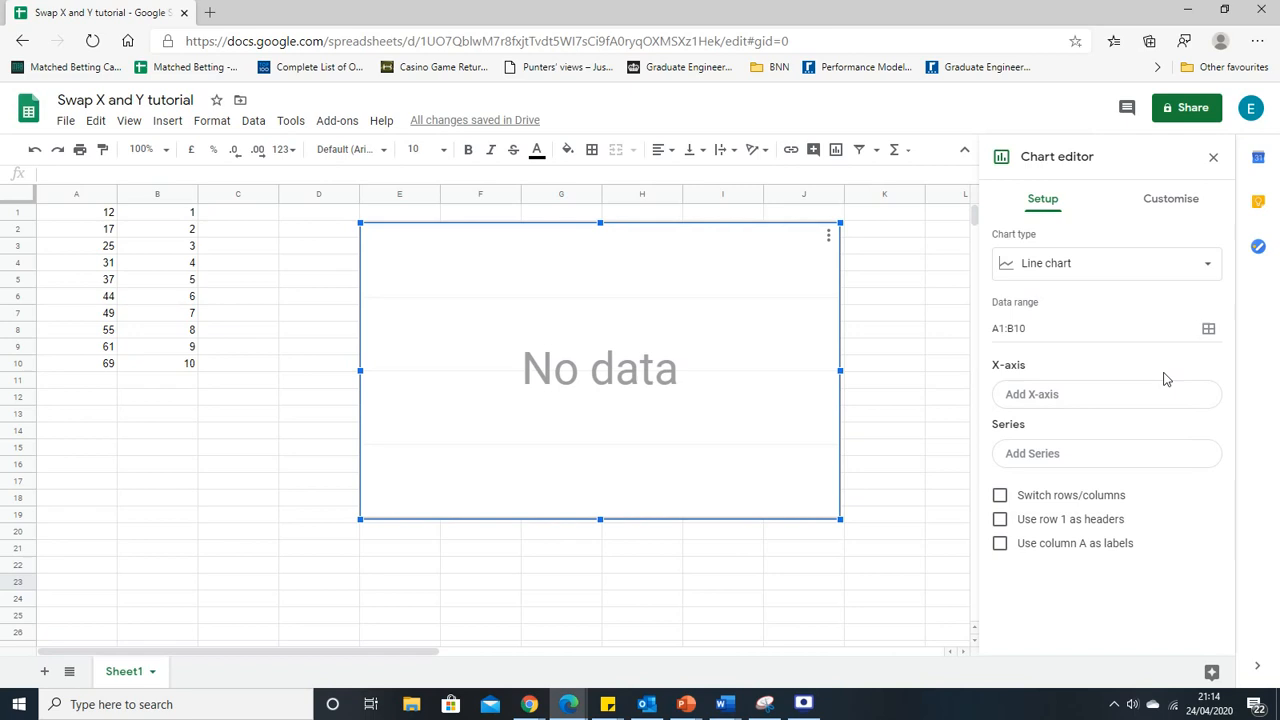
pyautogui.moveTo(1140, 432)
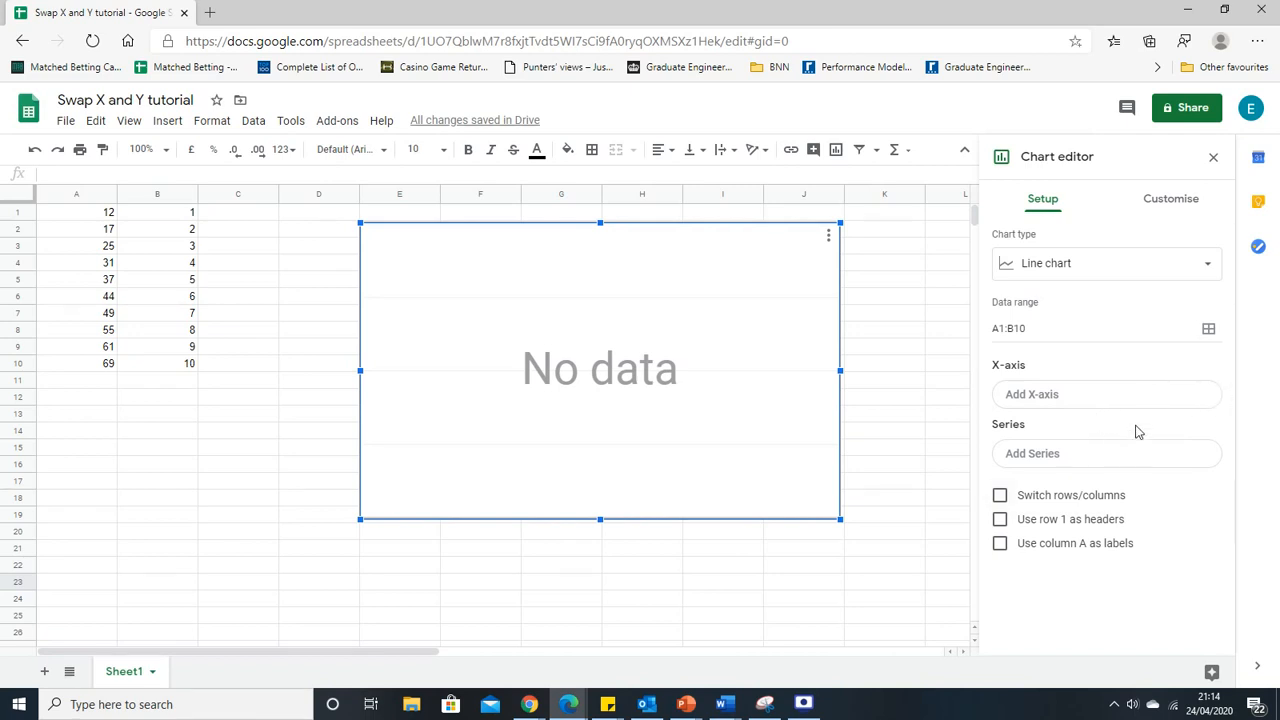
pyautogui.moveTo(1108, 394)
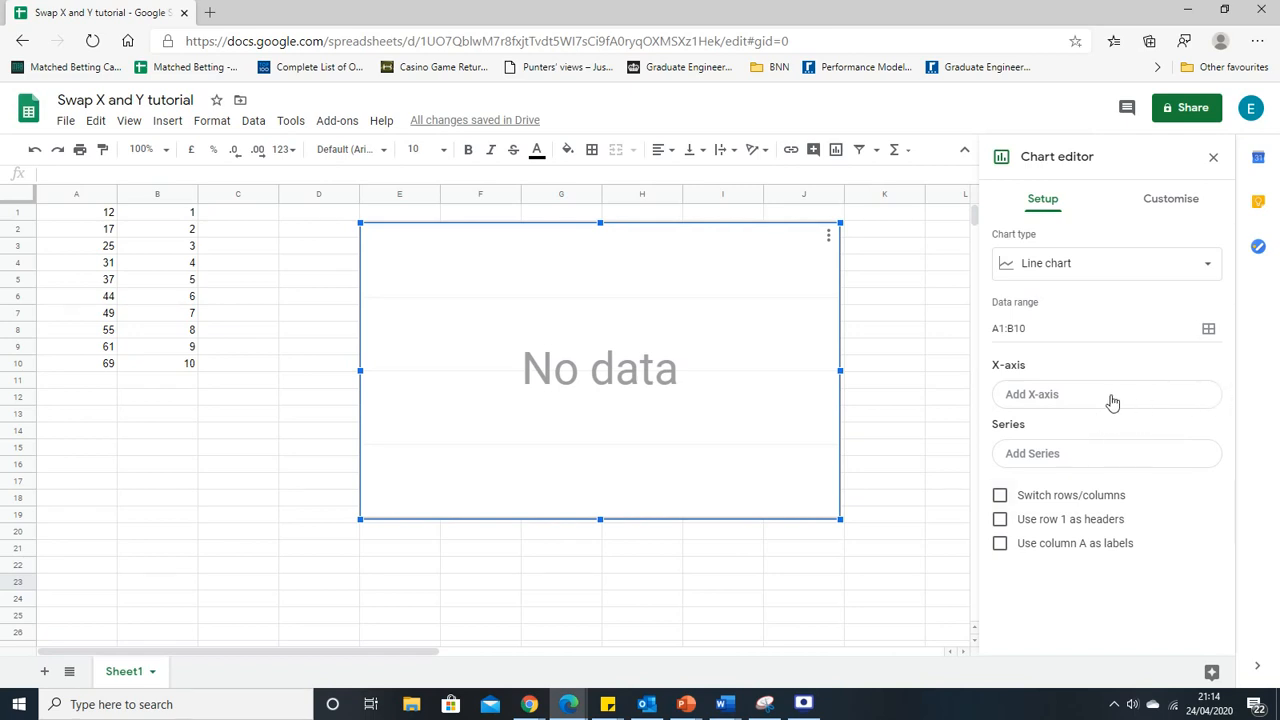
# Add B1:B10 as the chart's X-axis range
pyautogui.click(1108, 394)
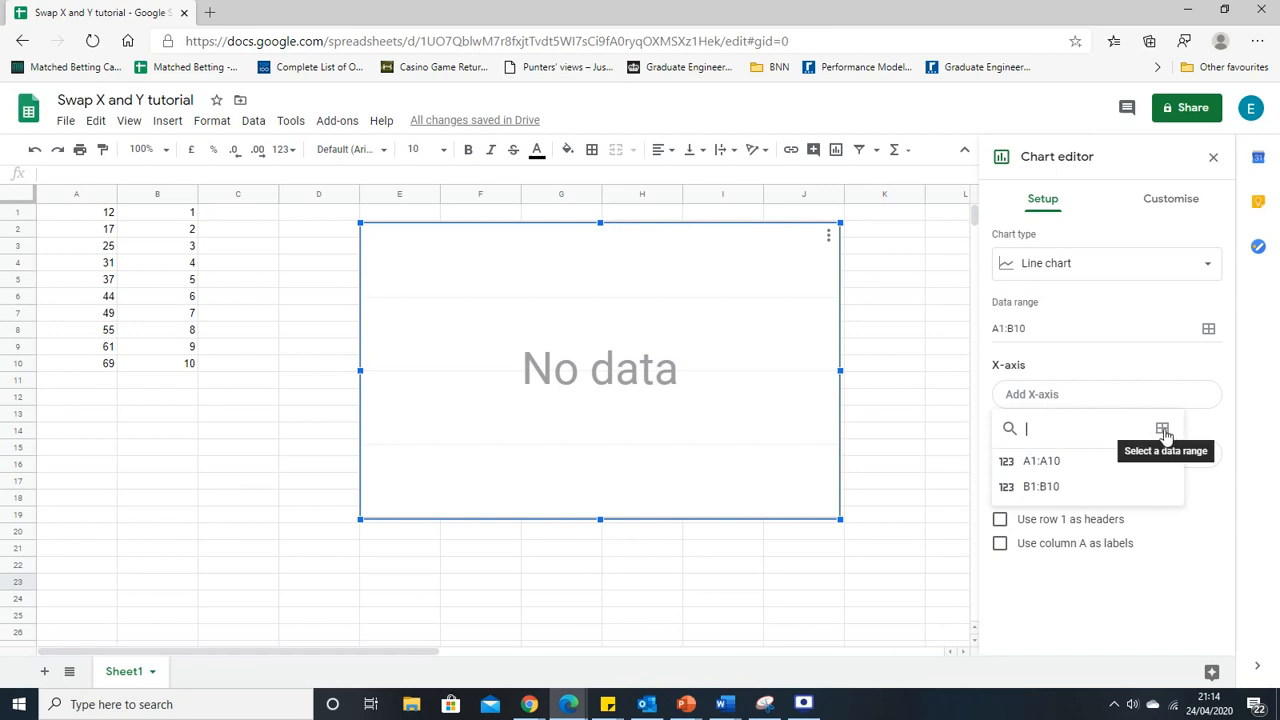
pyautogui.click(1164, 428)
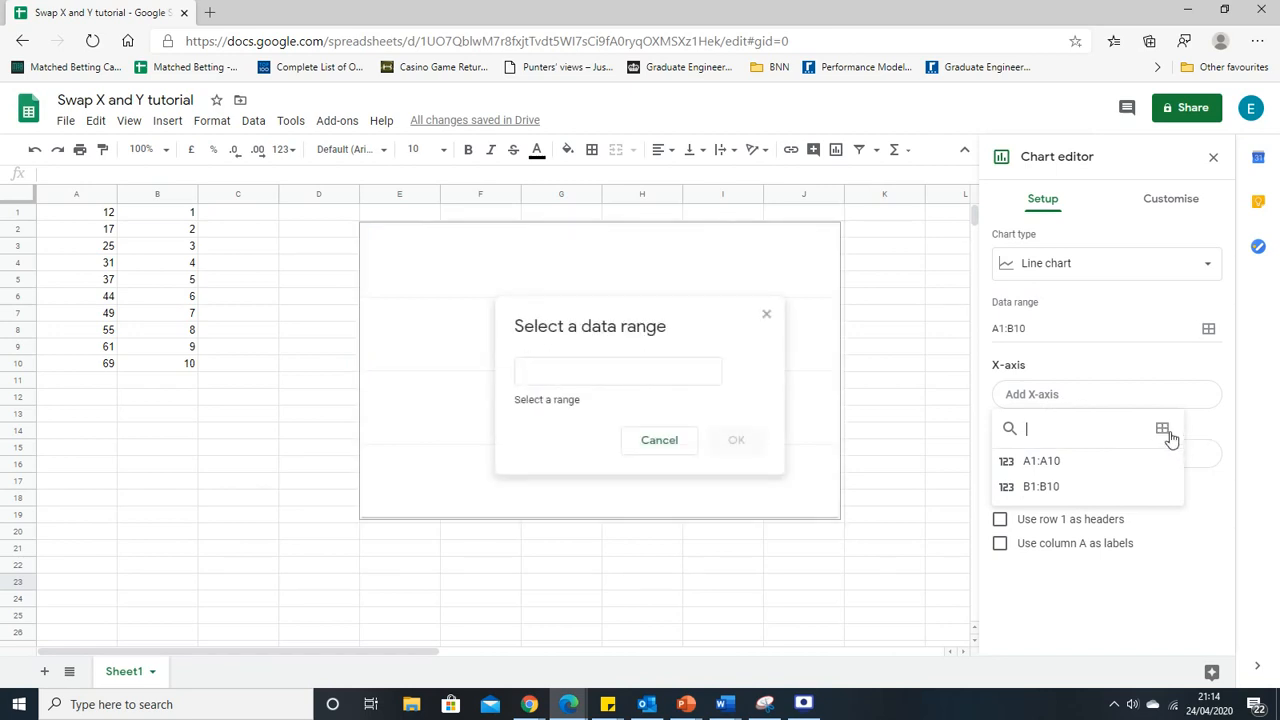
pyautogui.moveTo(284, 344)
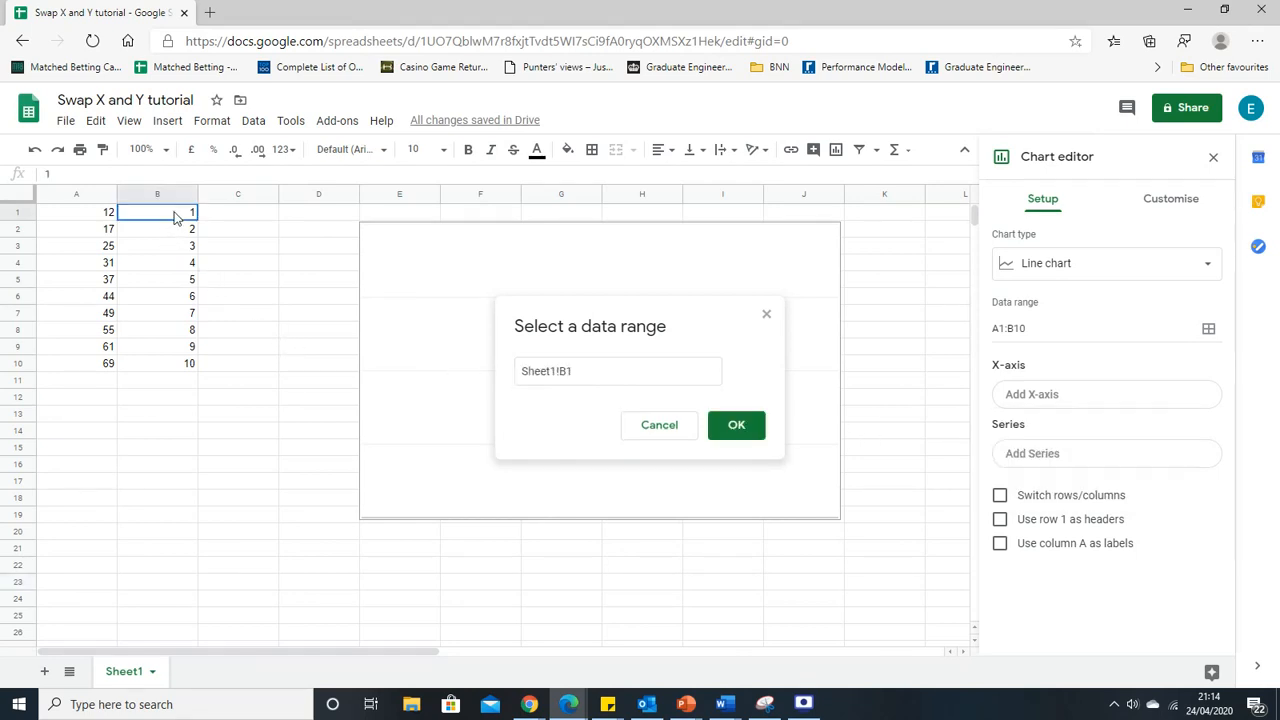
pyautogui.moveTo(156, 212); pyautogui.dragTo(156, 364)
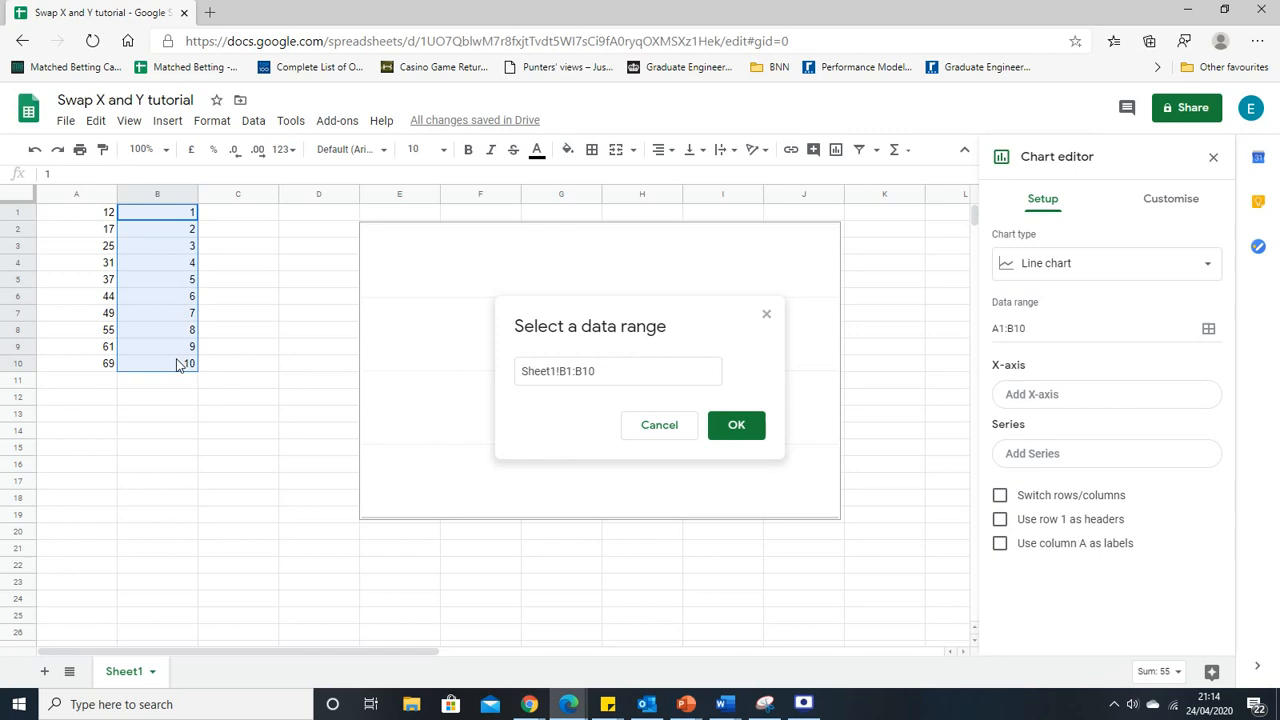
pyautogui.moveTo(164, 412)
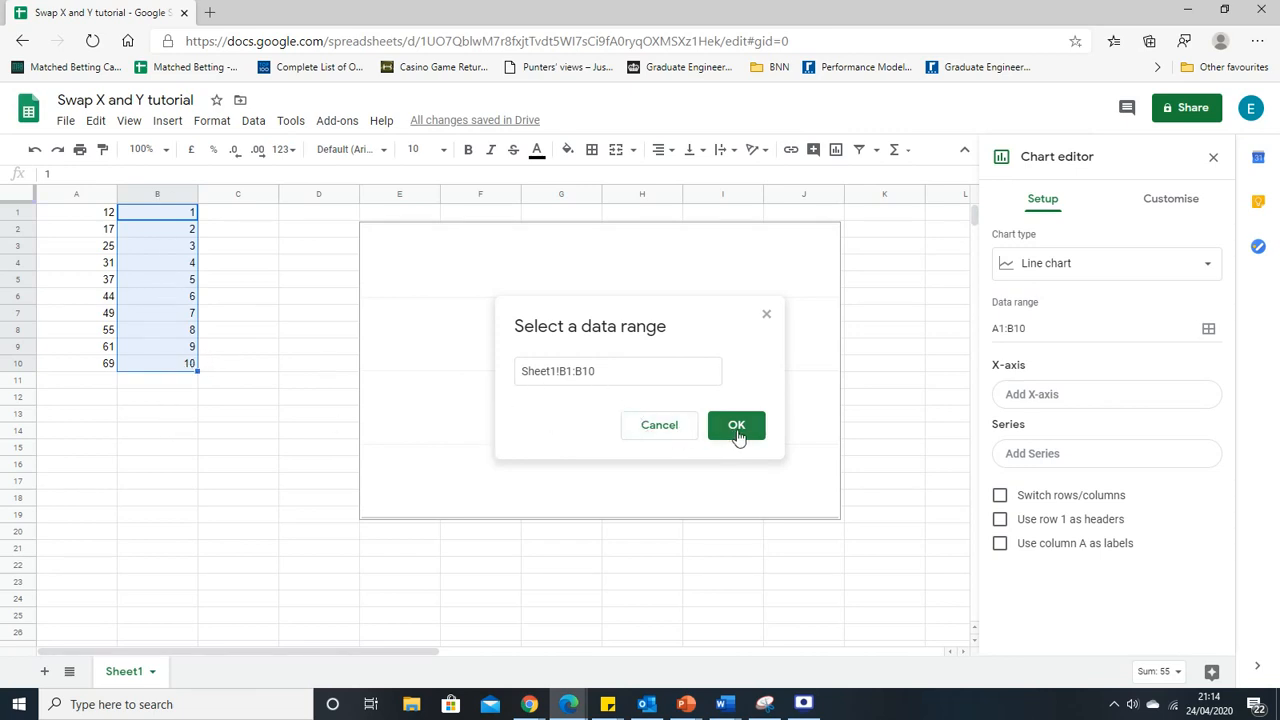
pyautogui.click(736, 424)
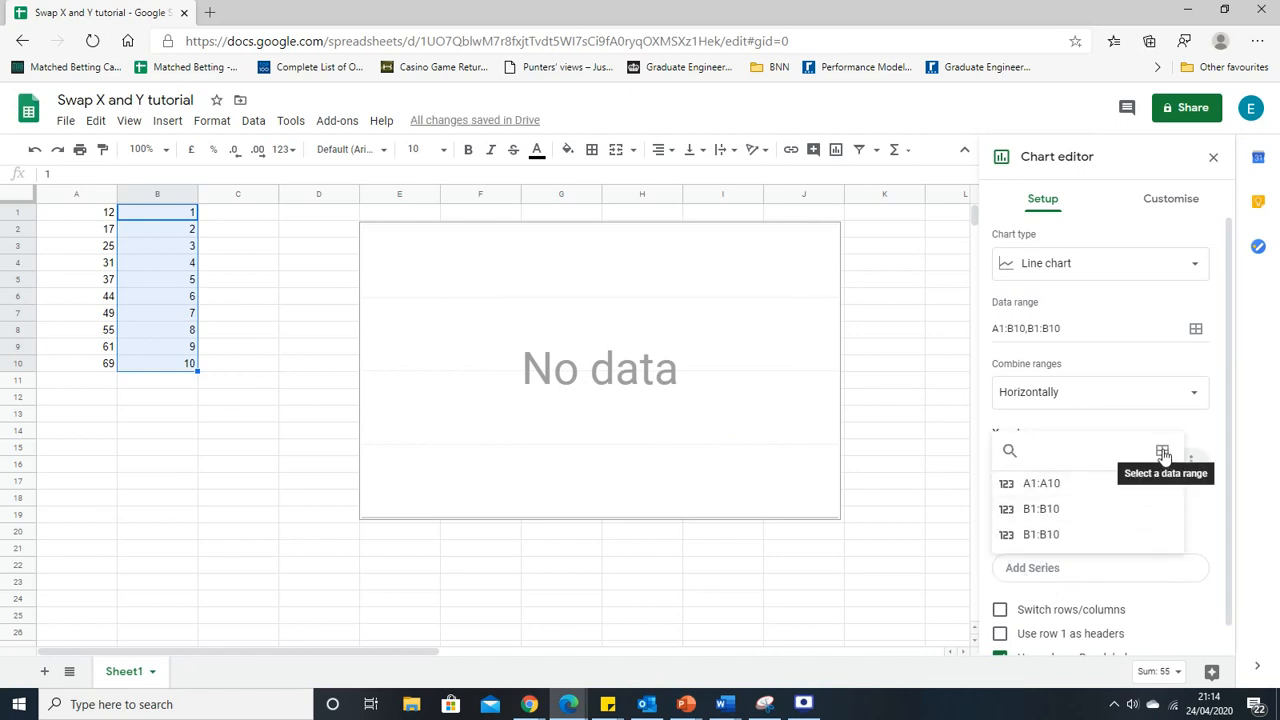
# Add A1:A10 as the chart's series so column A is plotted against B
pyautogui.click(1162, 450)
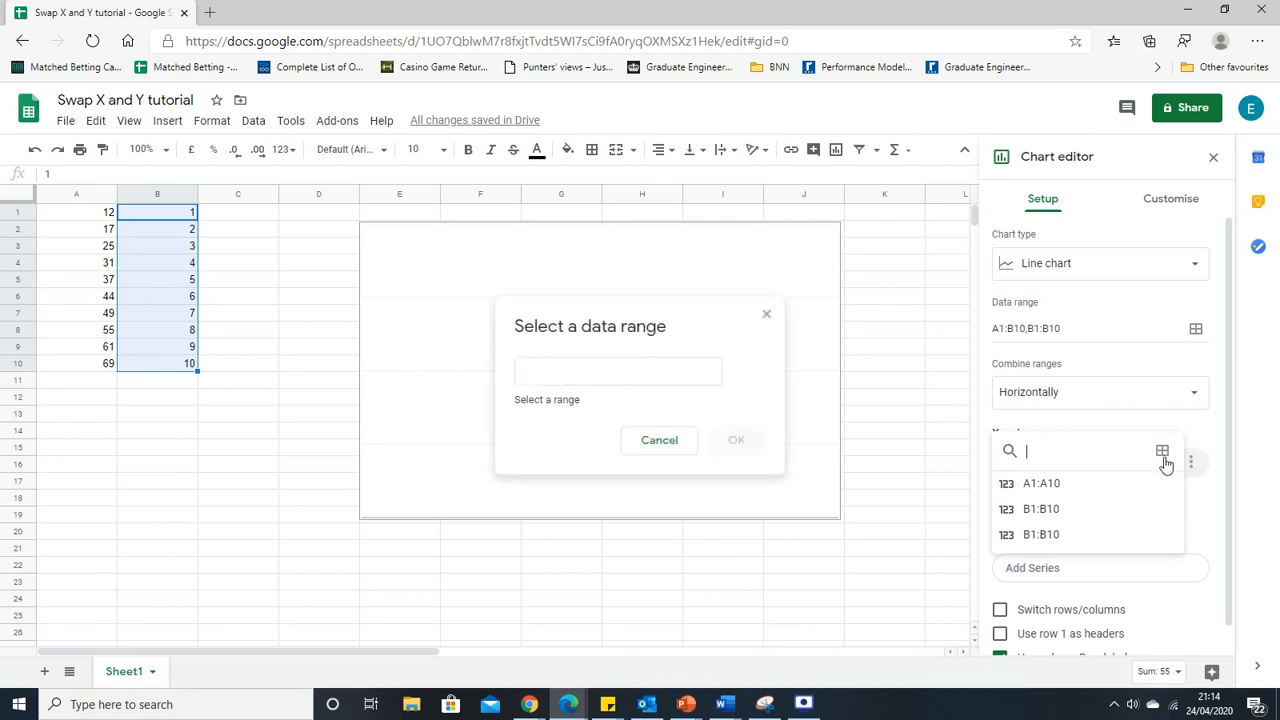
pyautogui.moveTo(76, 212); pyautogui.dragTo(76, 280)
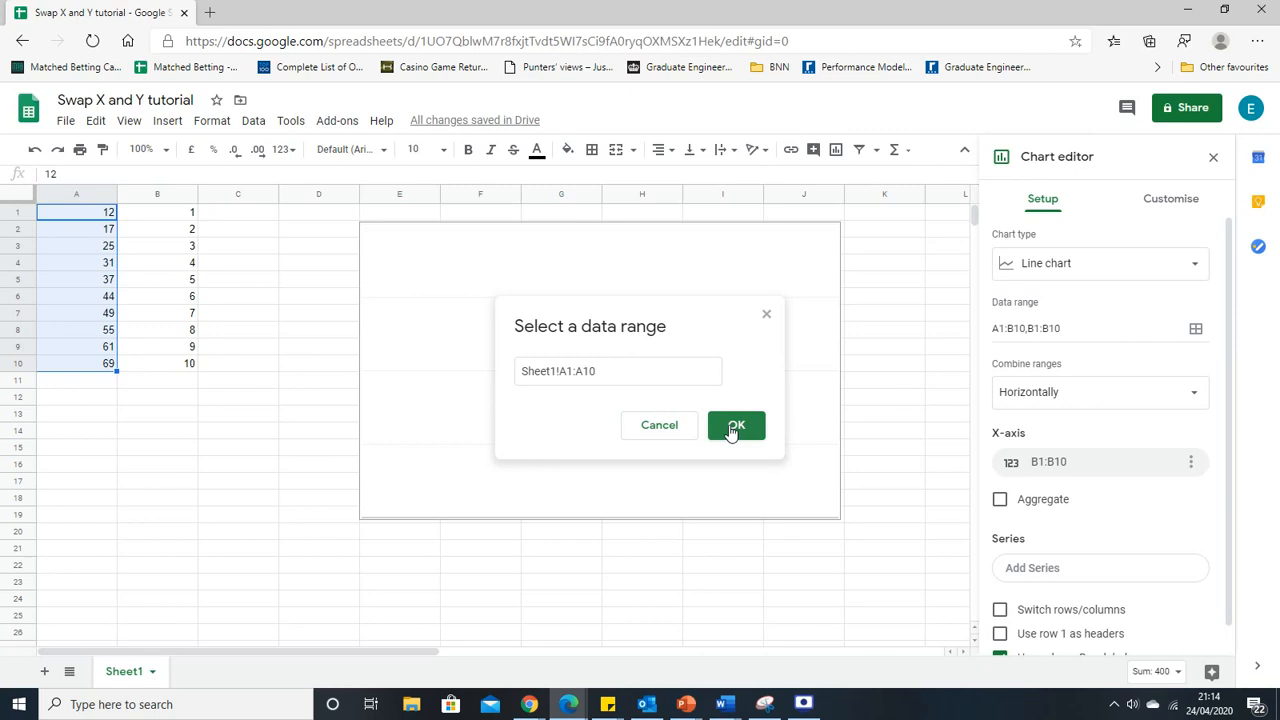
pyautogui.click(736, 424)
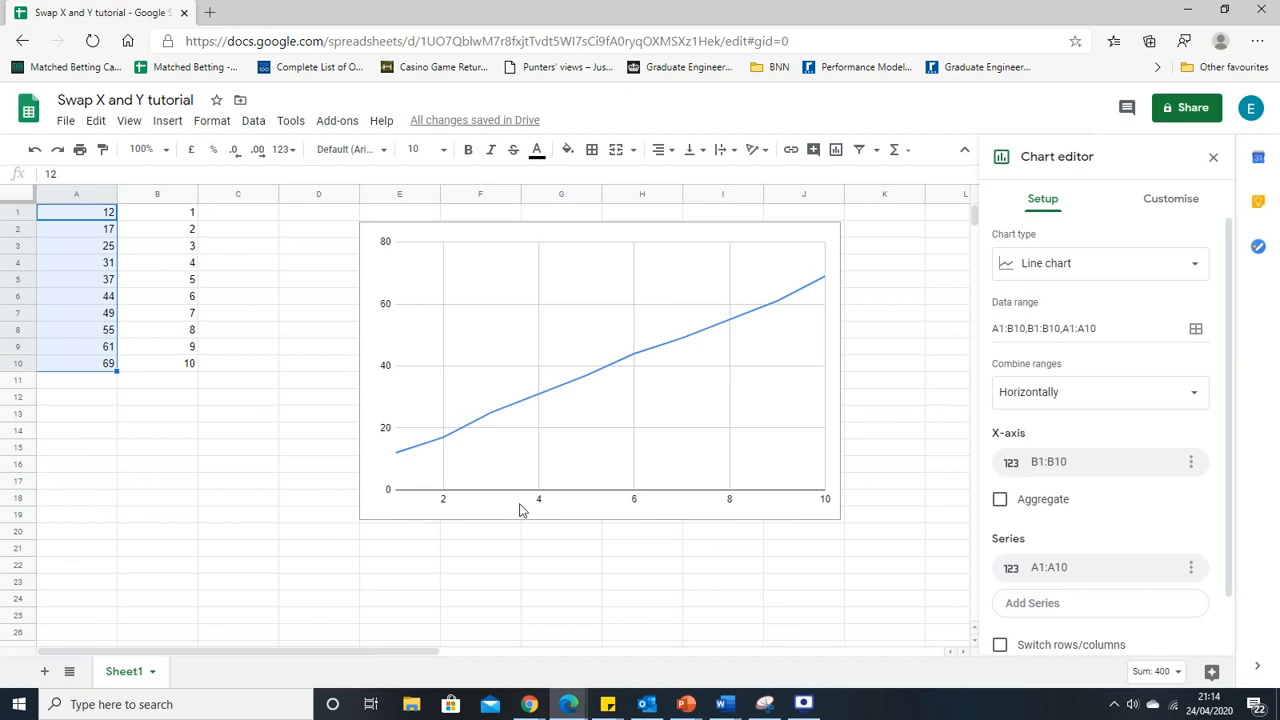
pyautogui.moveTo(378, 282)
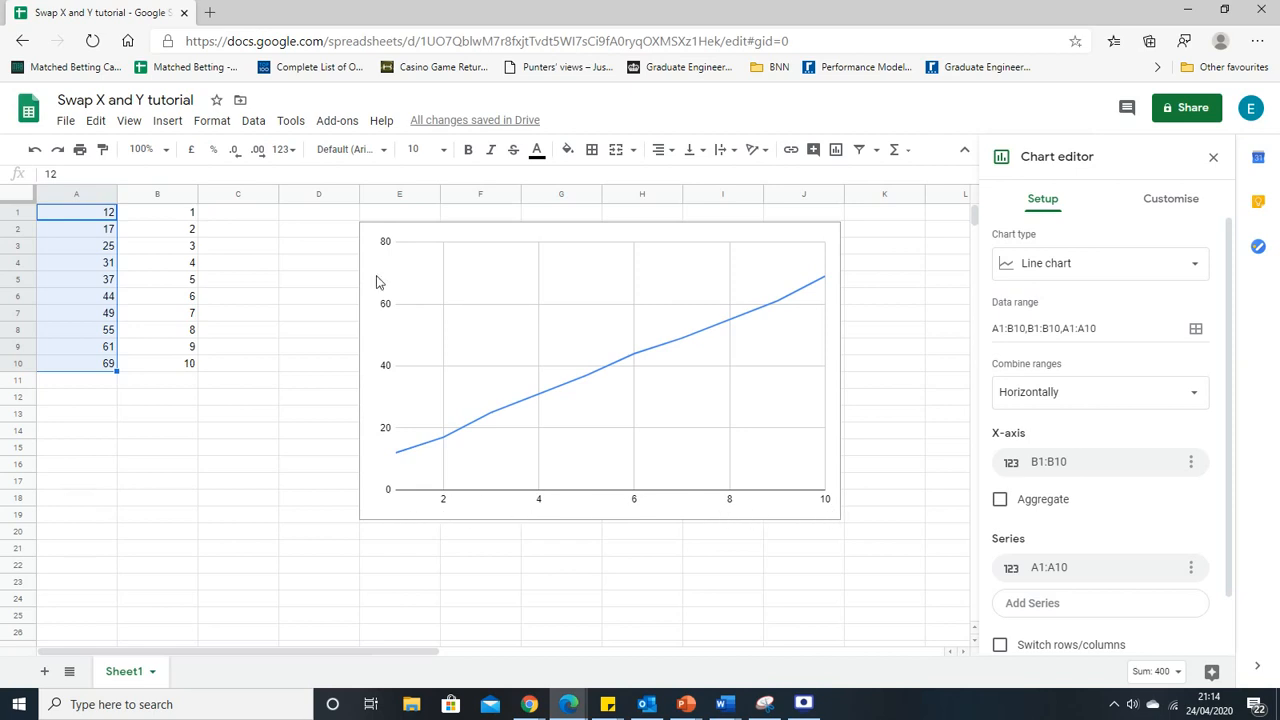
pyautogui.moveTo(952, 418)
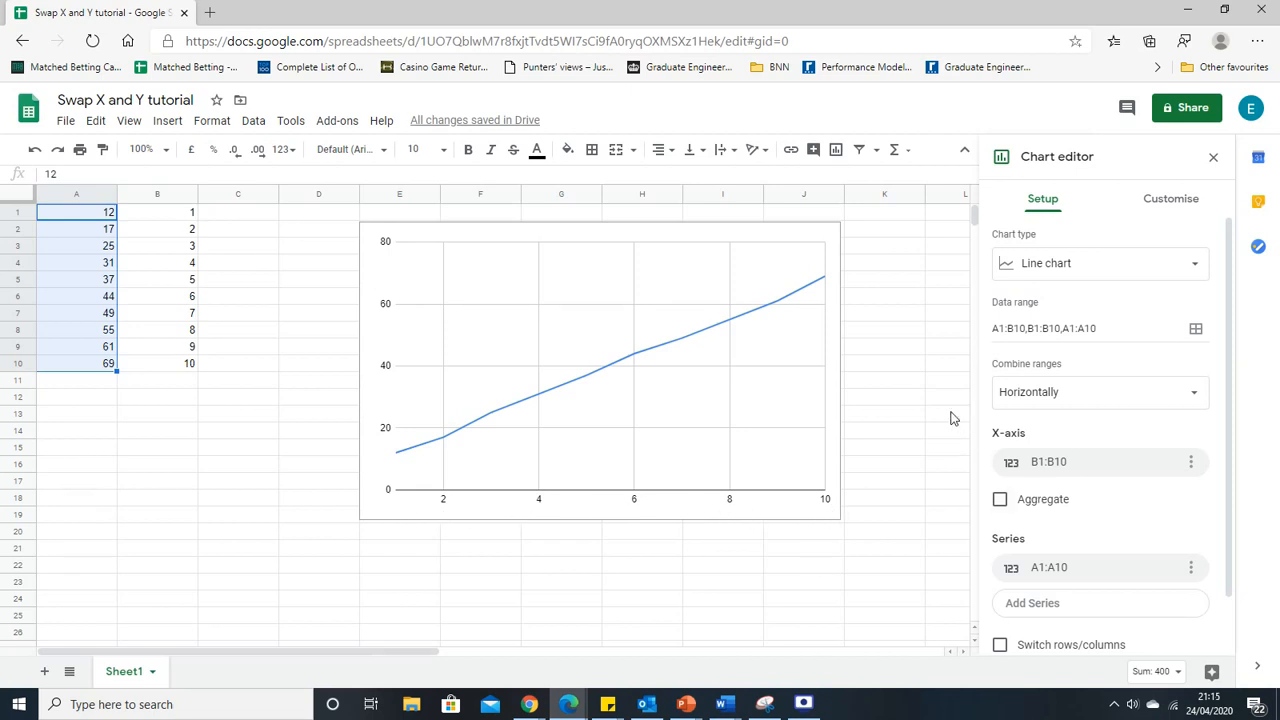